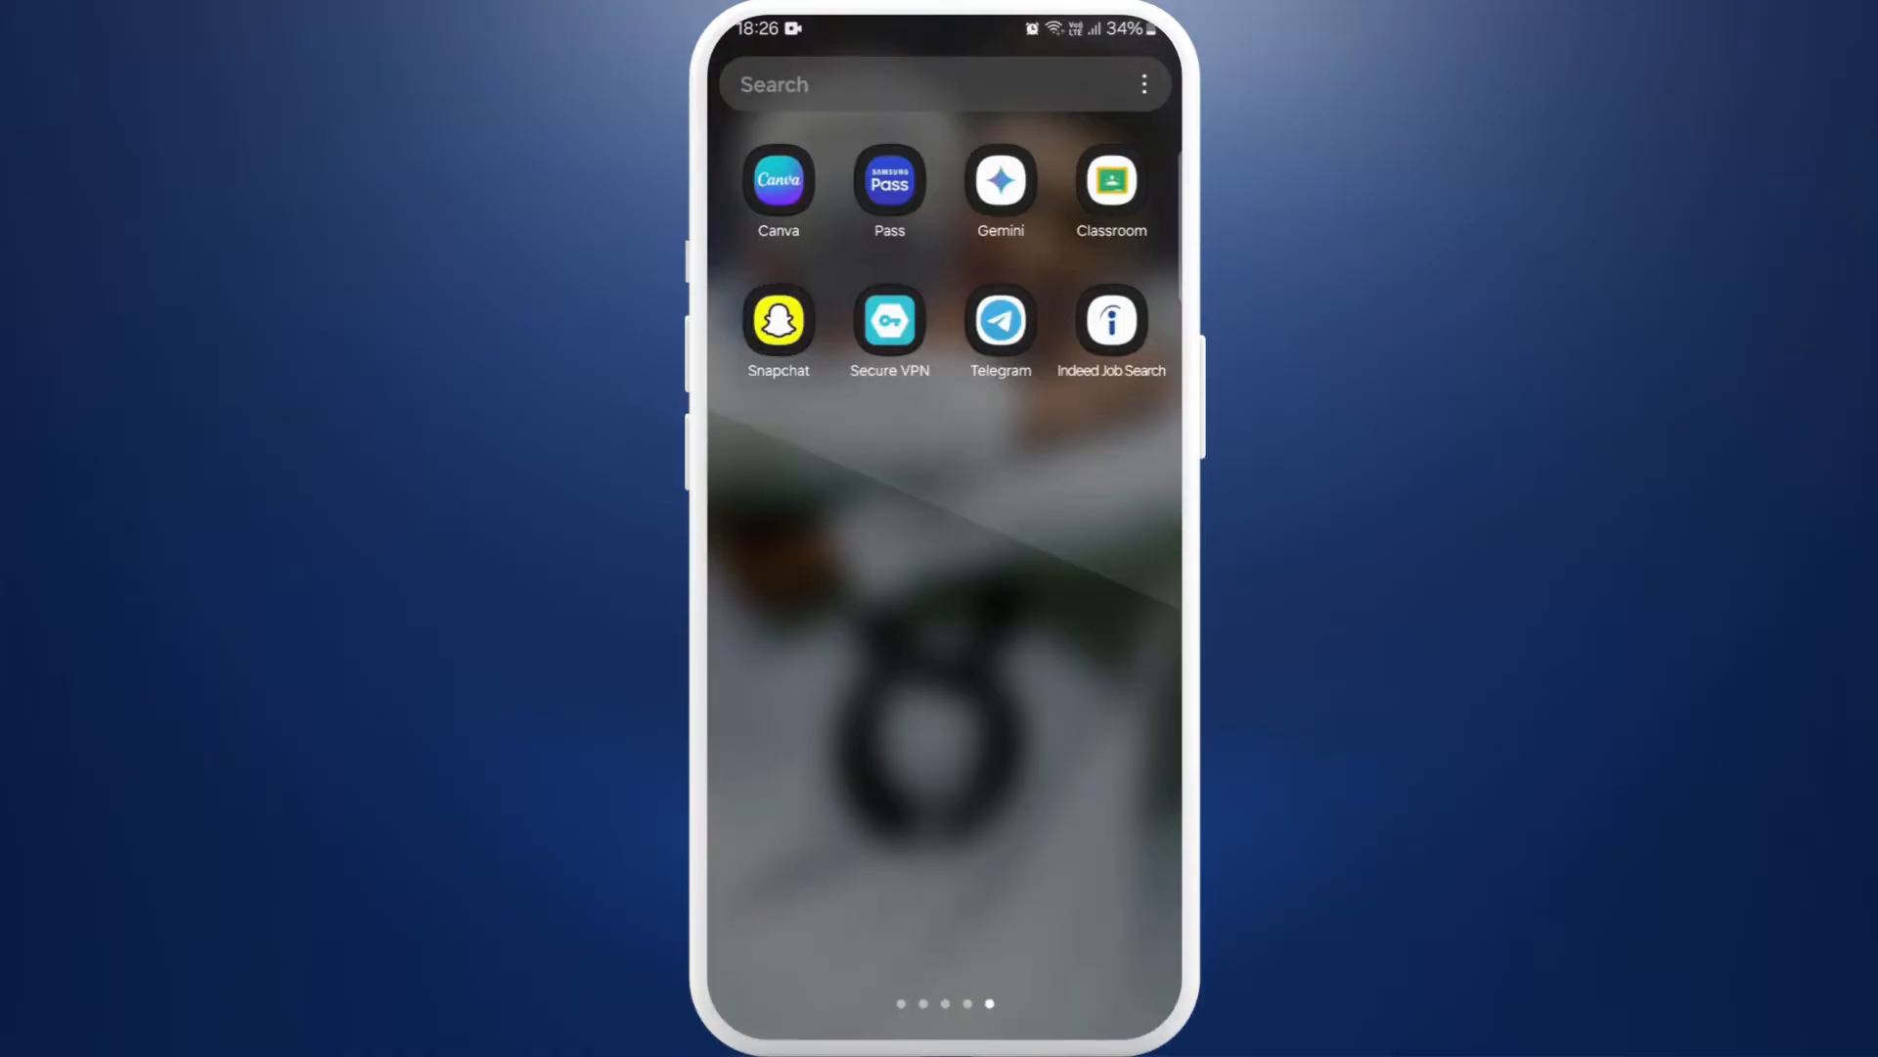
- Launch the Indeed Job Search app from the phone home screen
click(1109, 317)
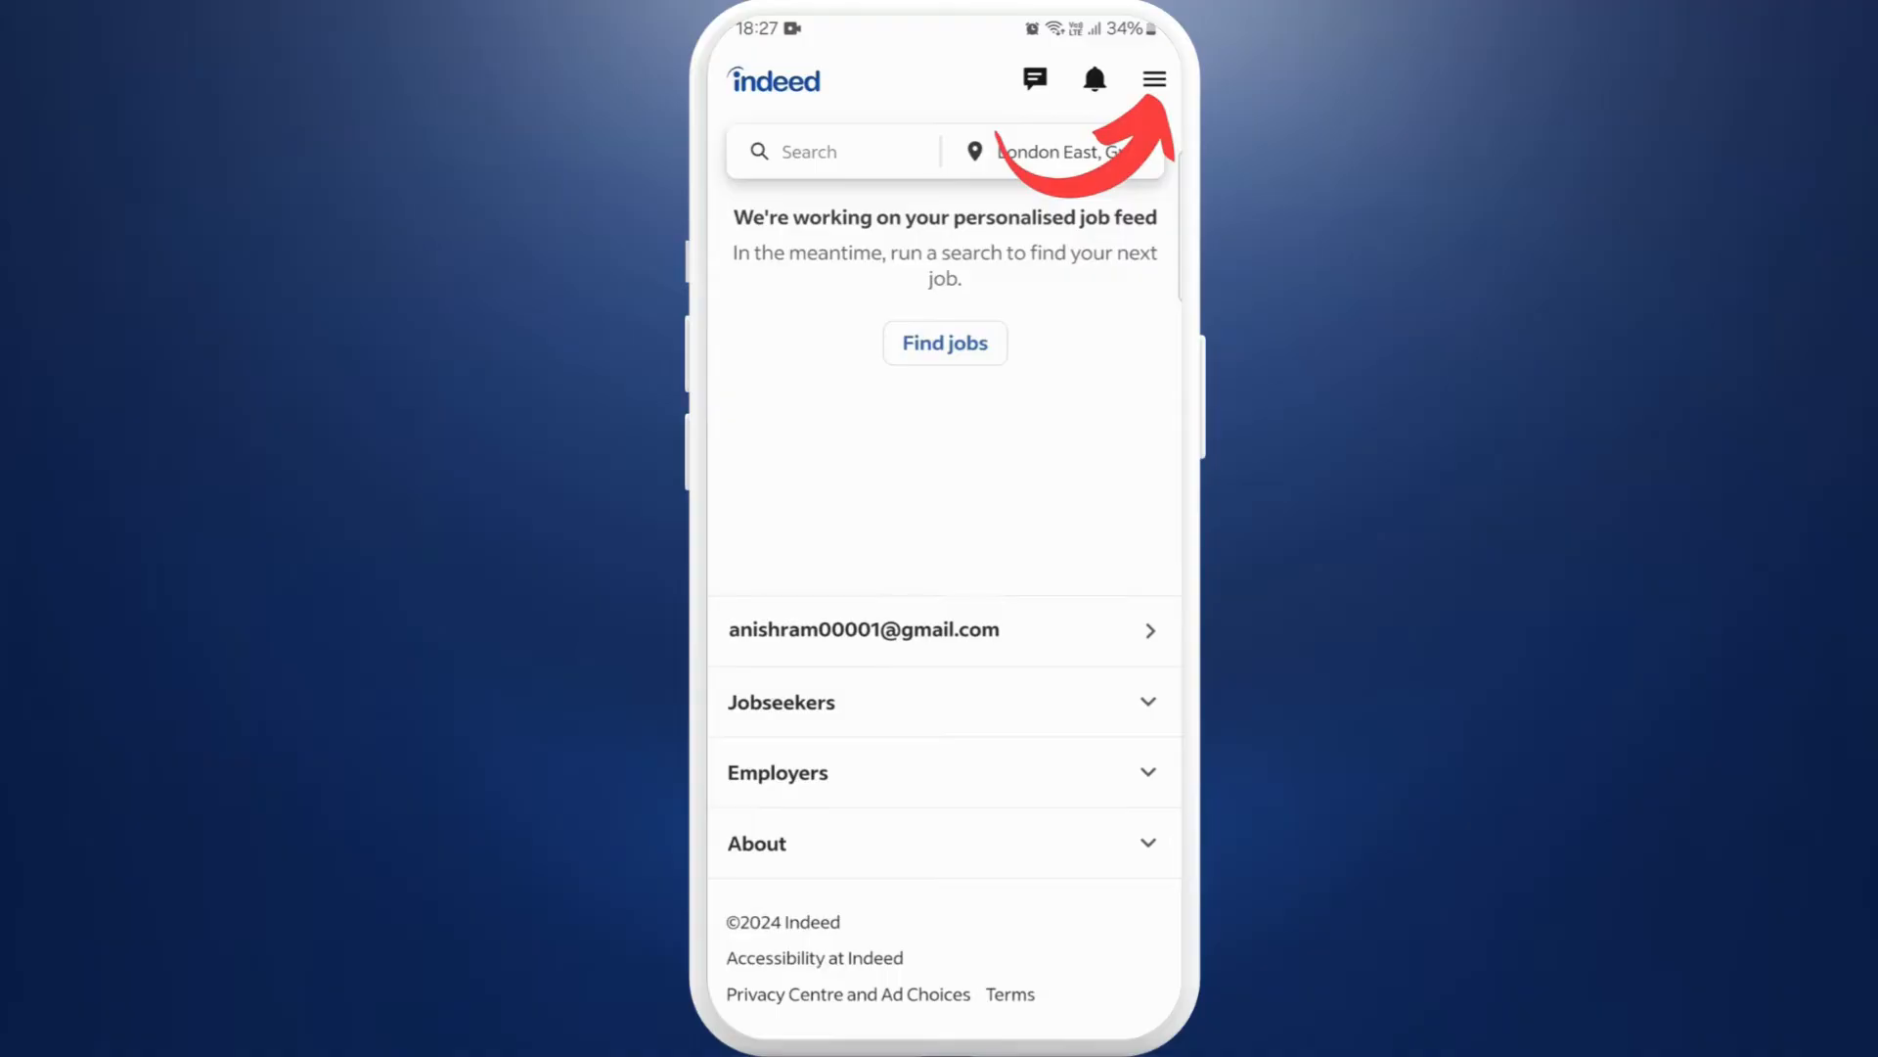
- Go to the account Profile page from the hamburger menu
click(1154, 78)
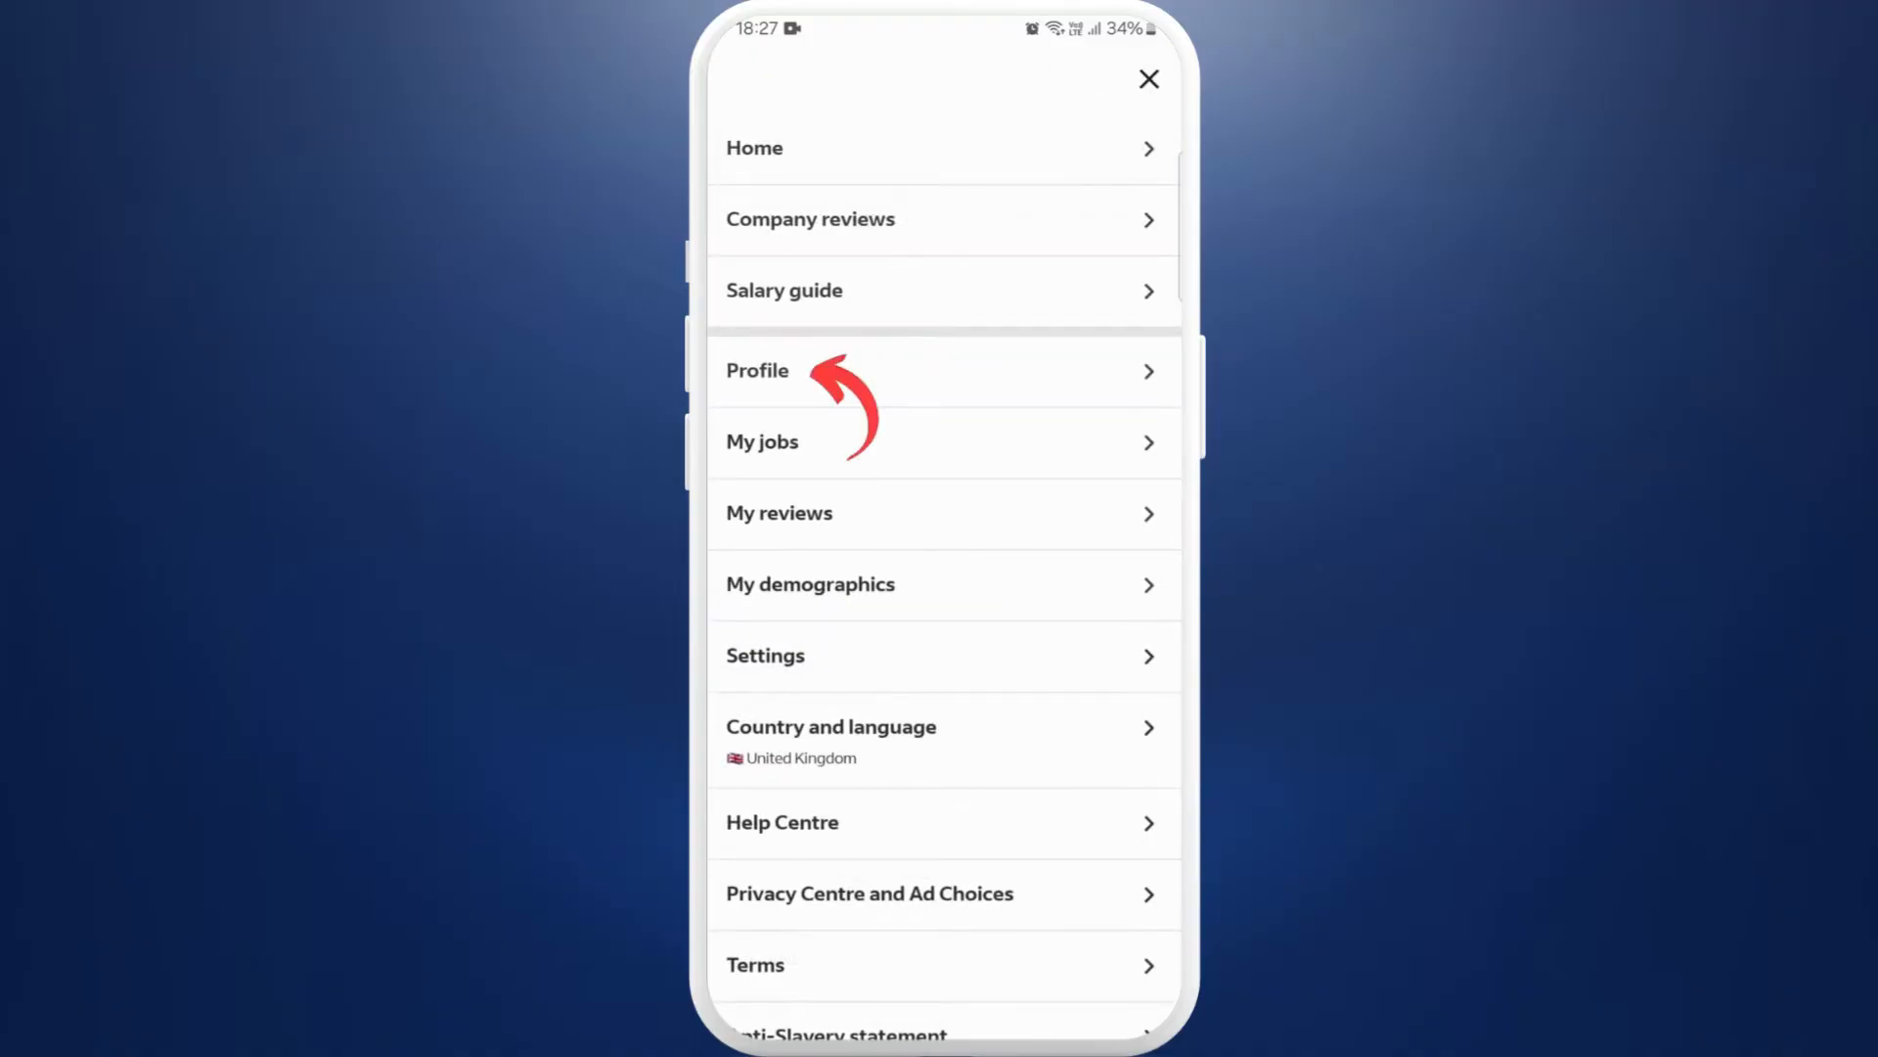
click(757, 369)
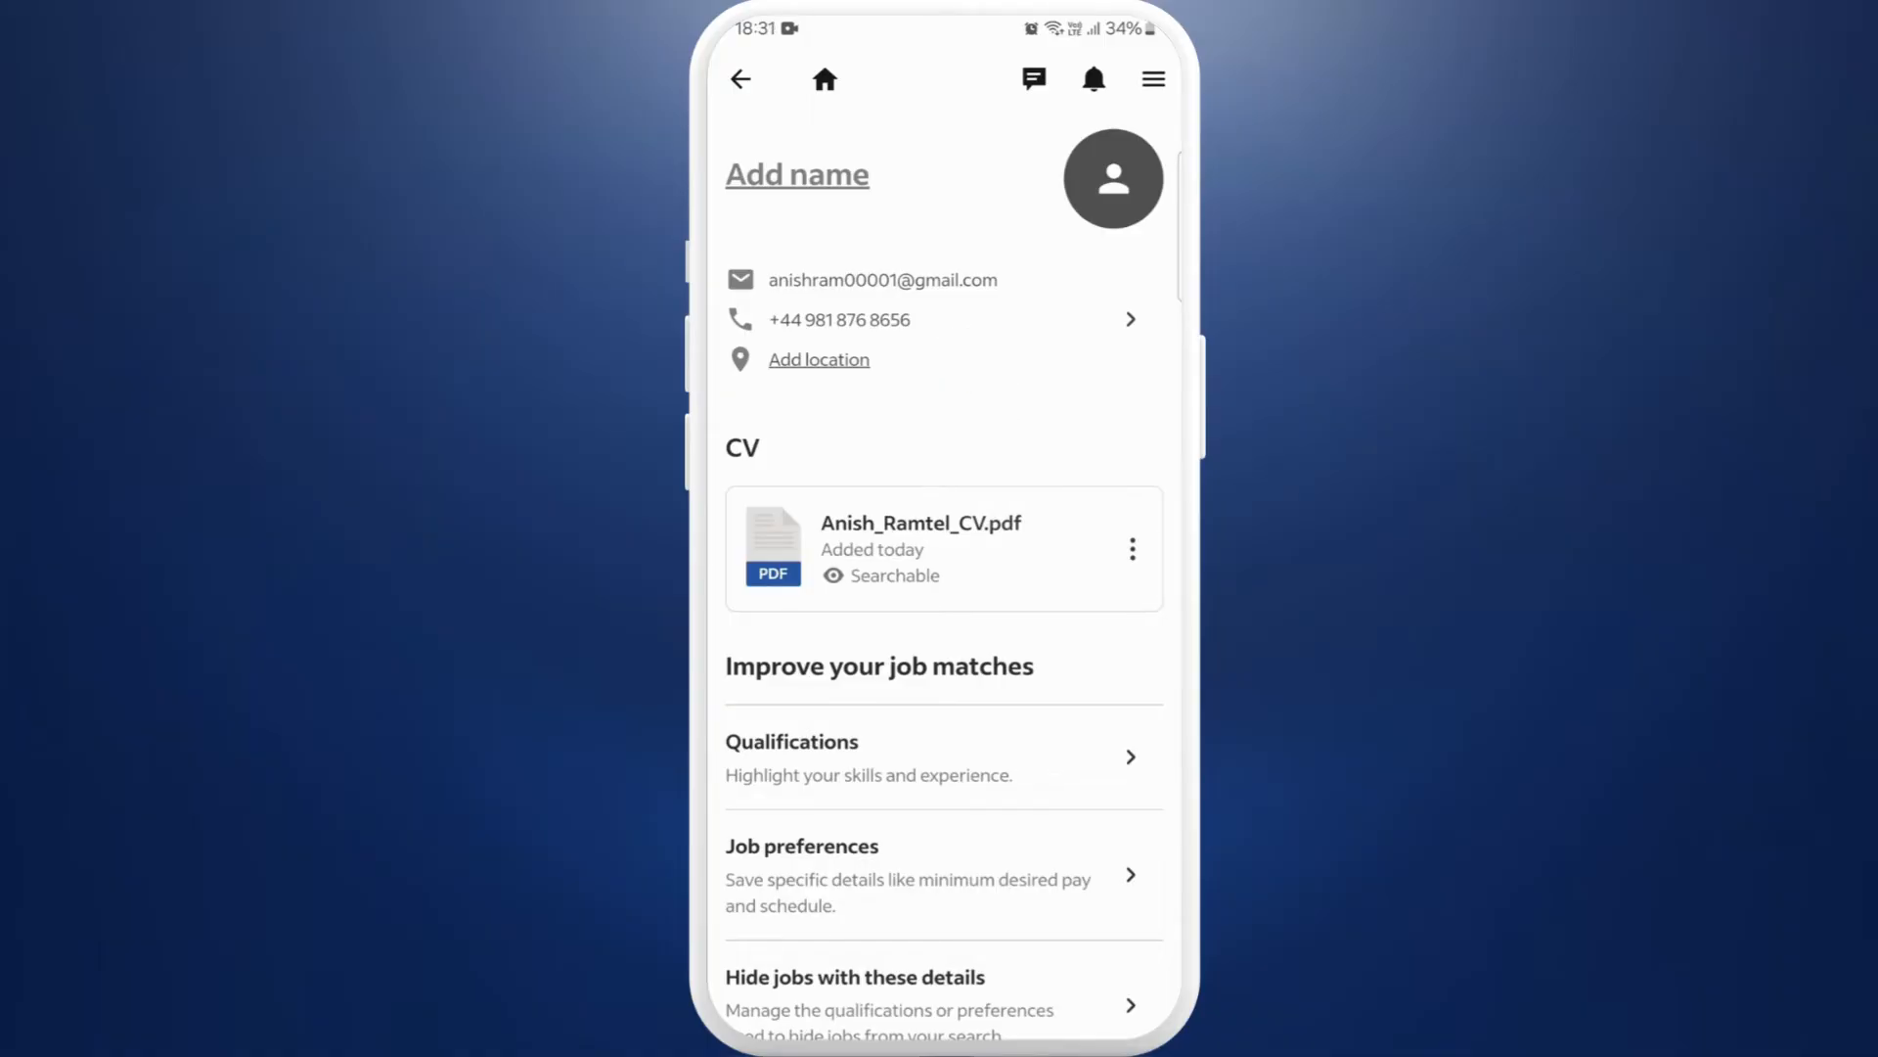
- Edit the contact information, reviewing its name, phone, email and location fields
click(797, 174)
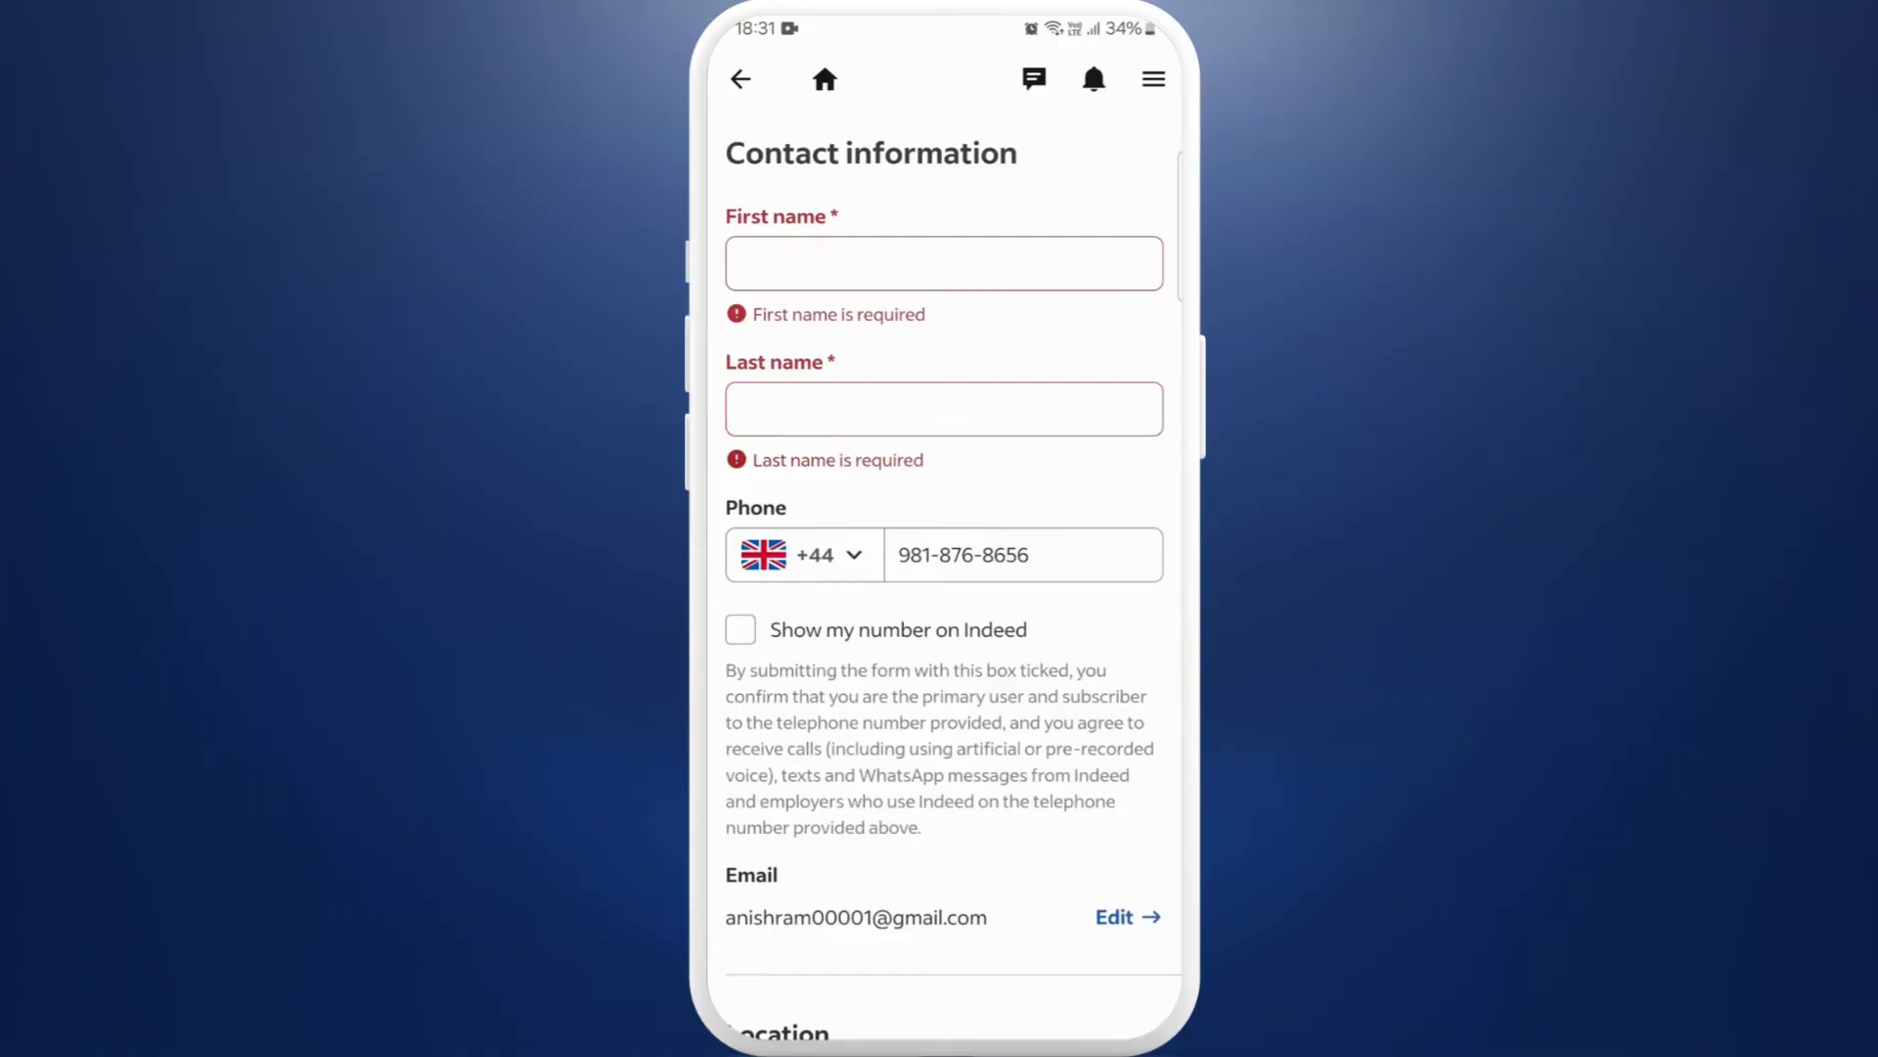
scroll(down, 3)
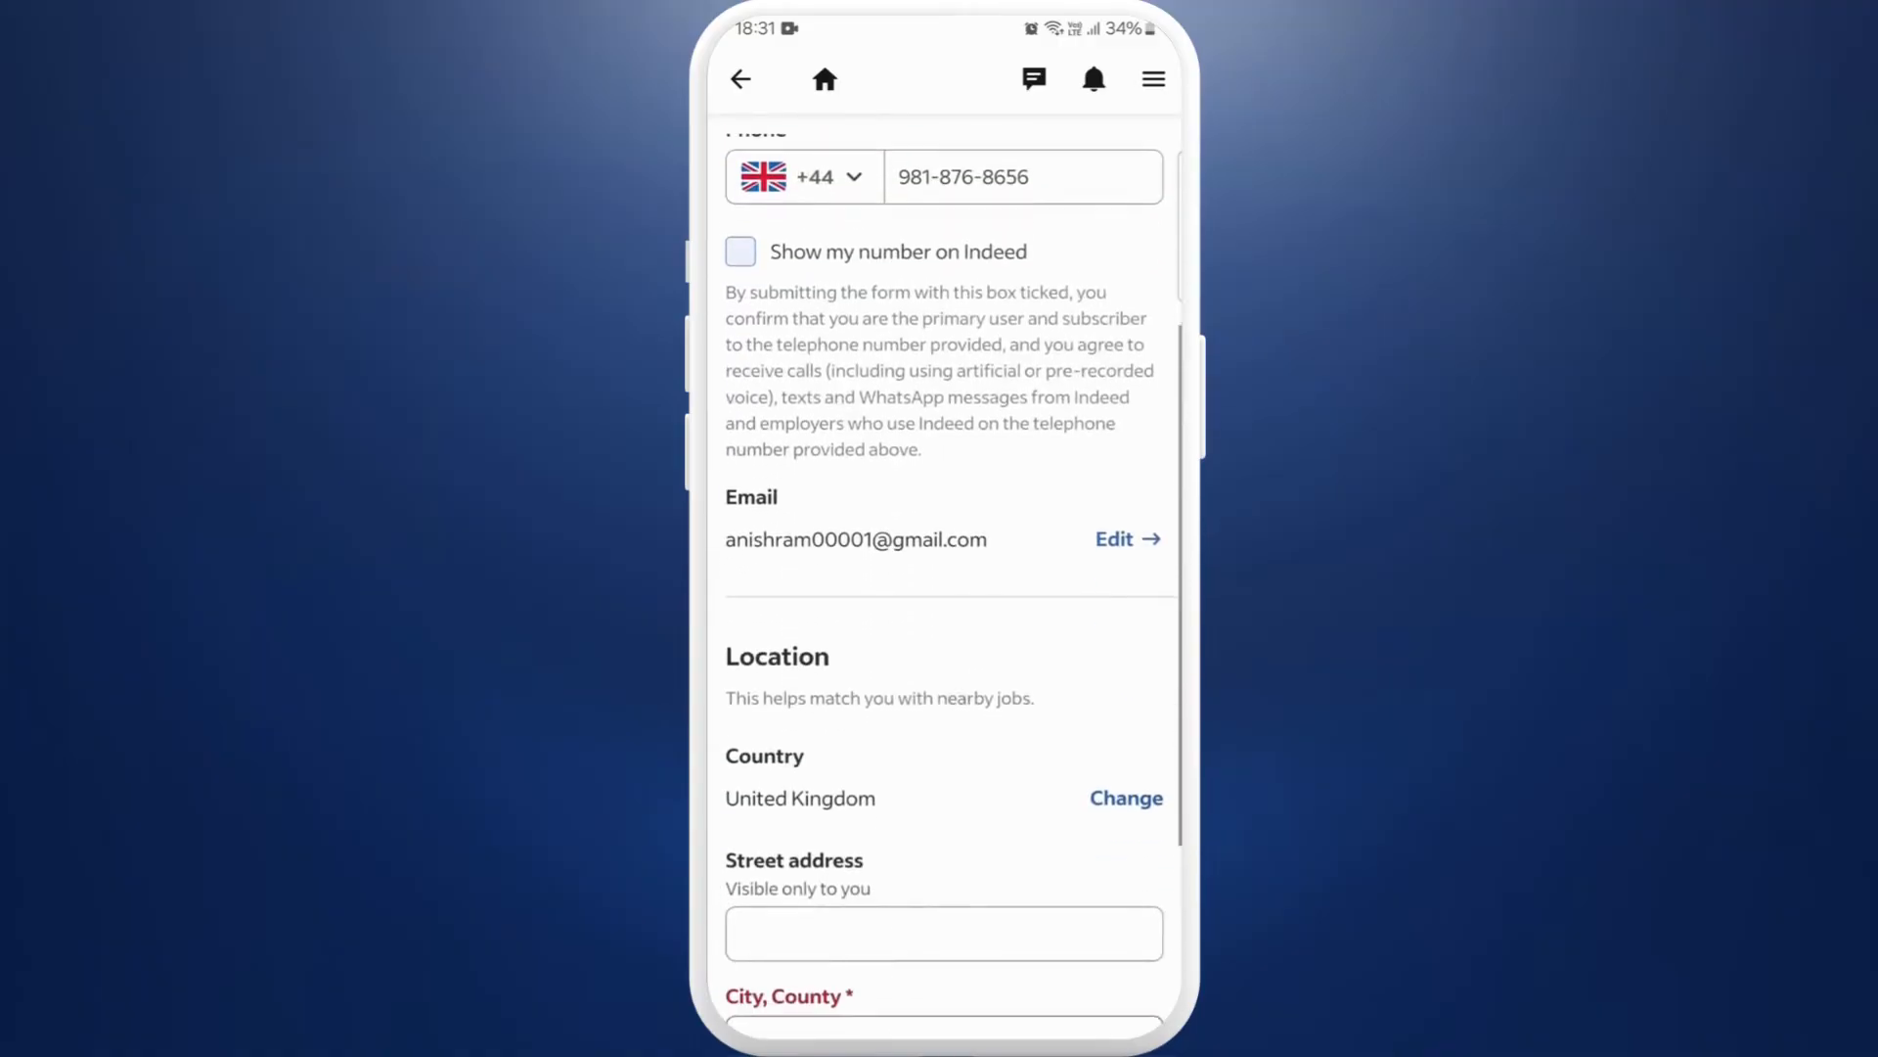
scroll(down, 3)
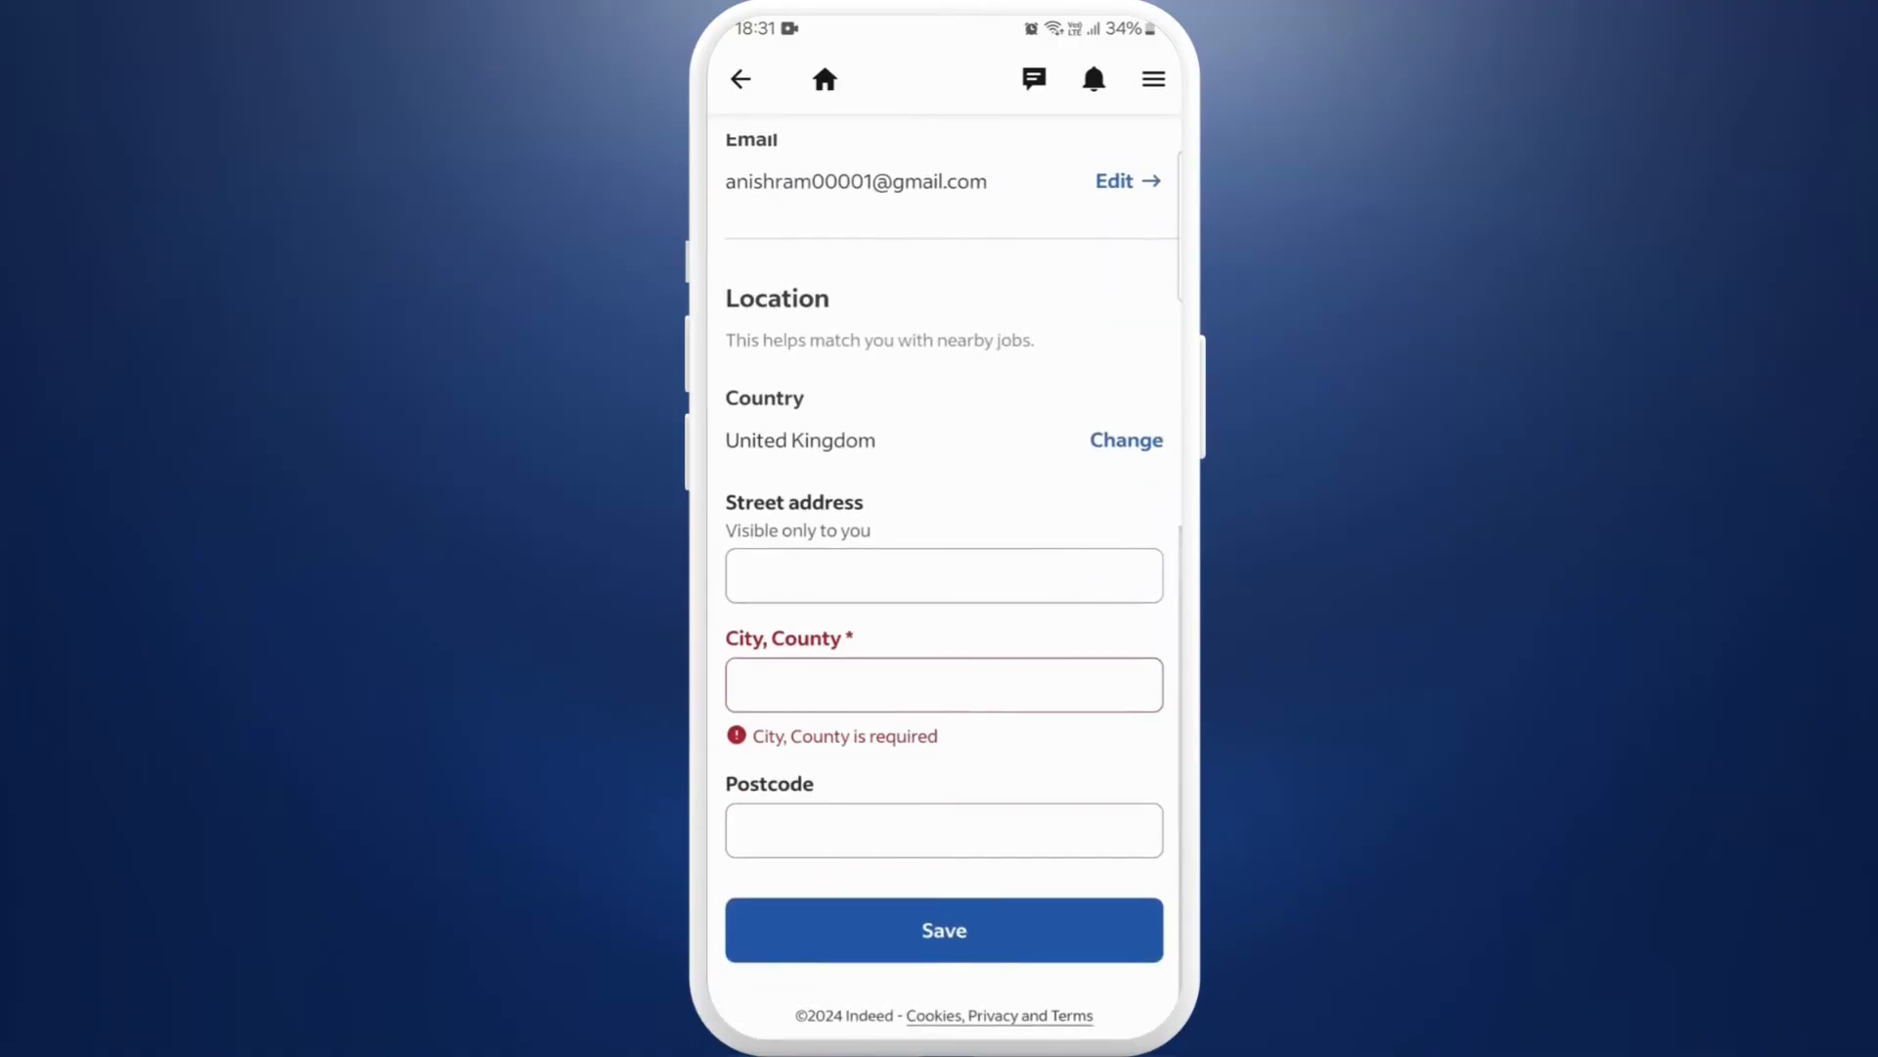
scroll(up, 3)
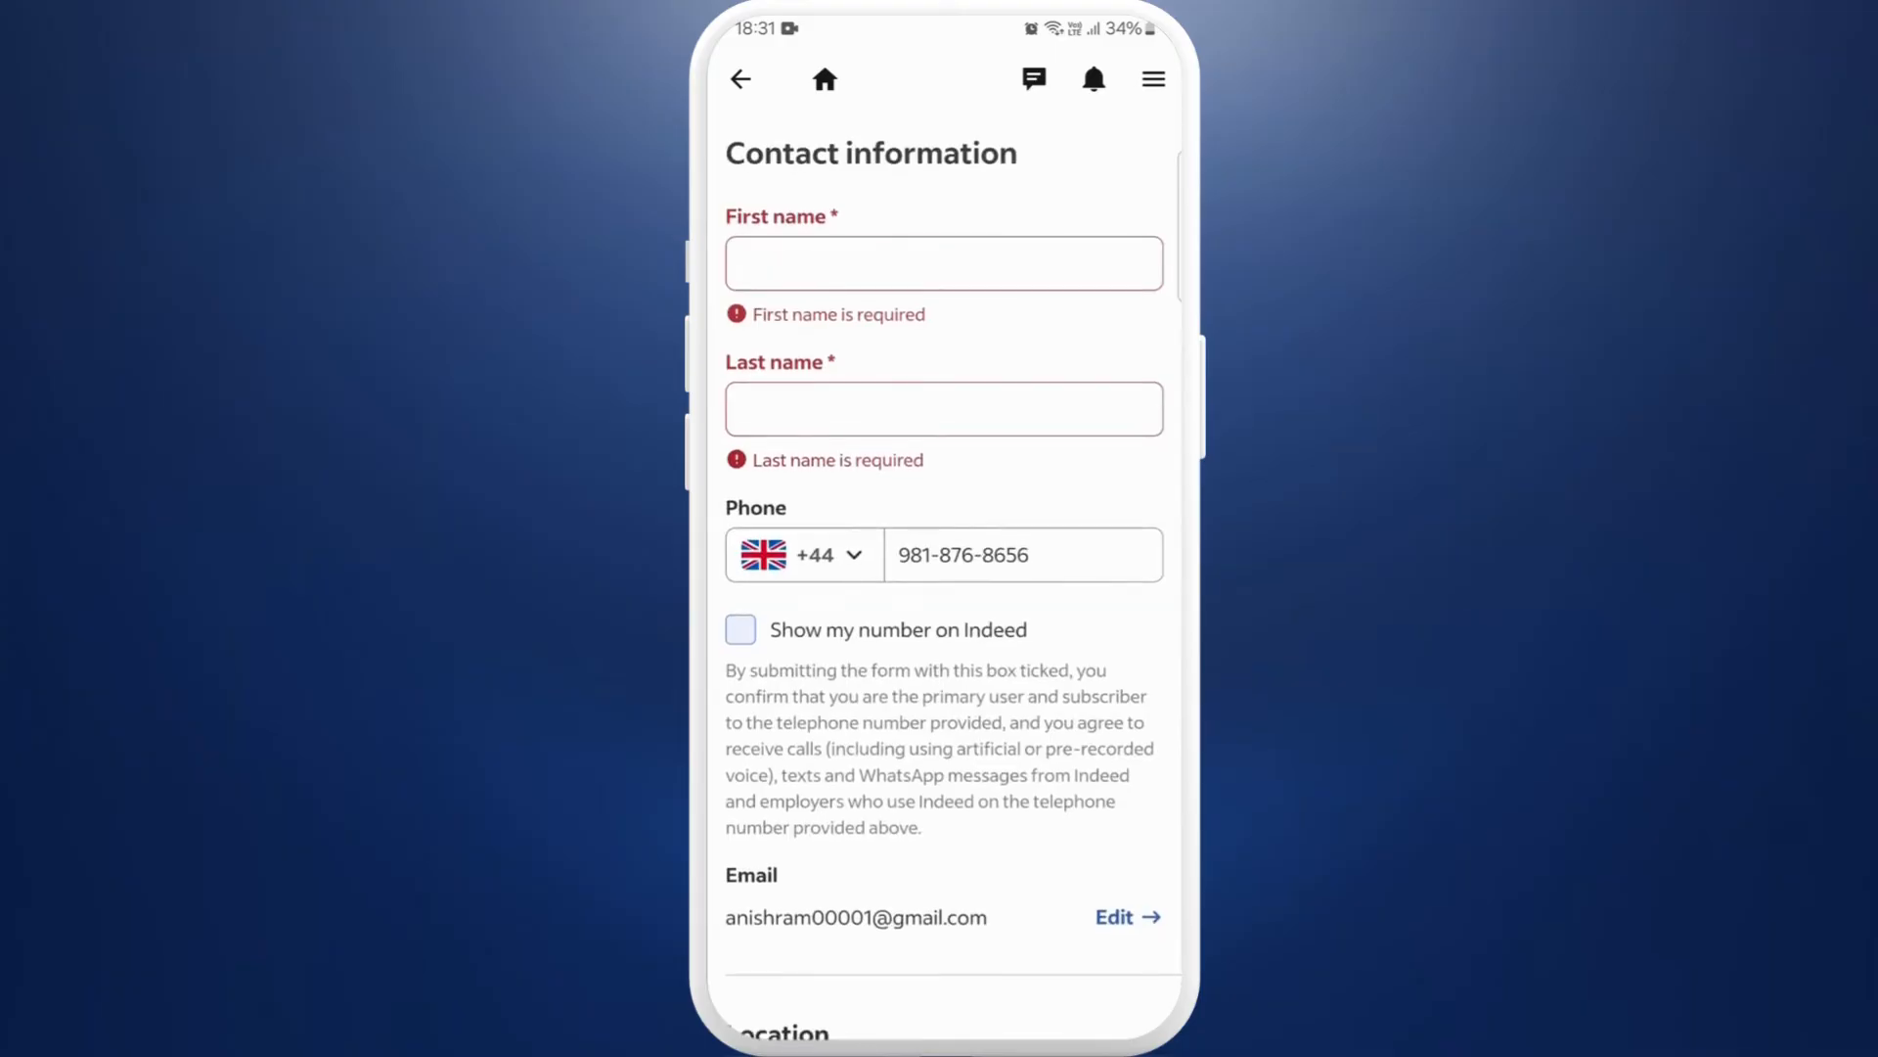
click(740, 628)
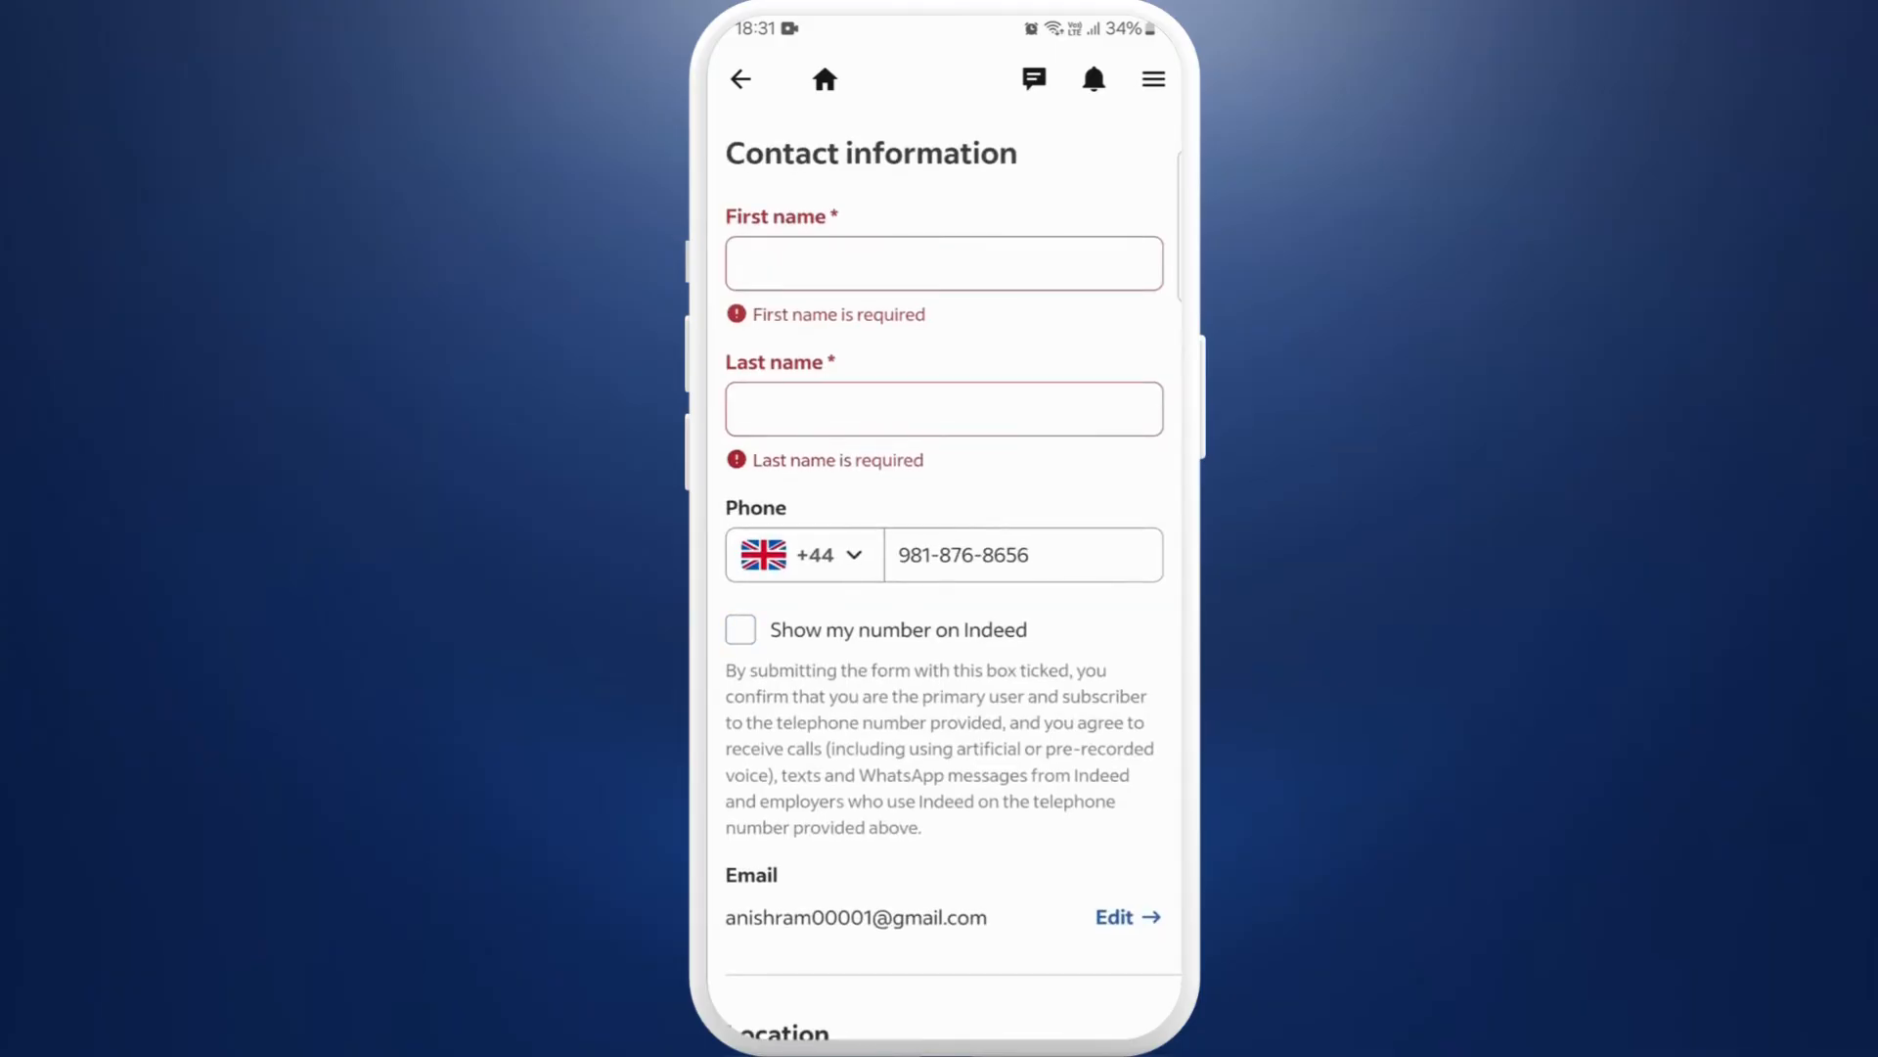